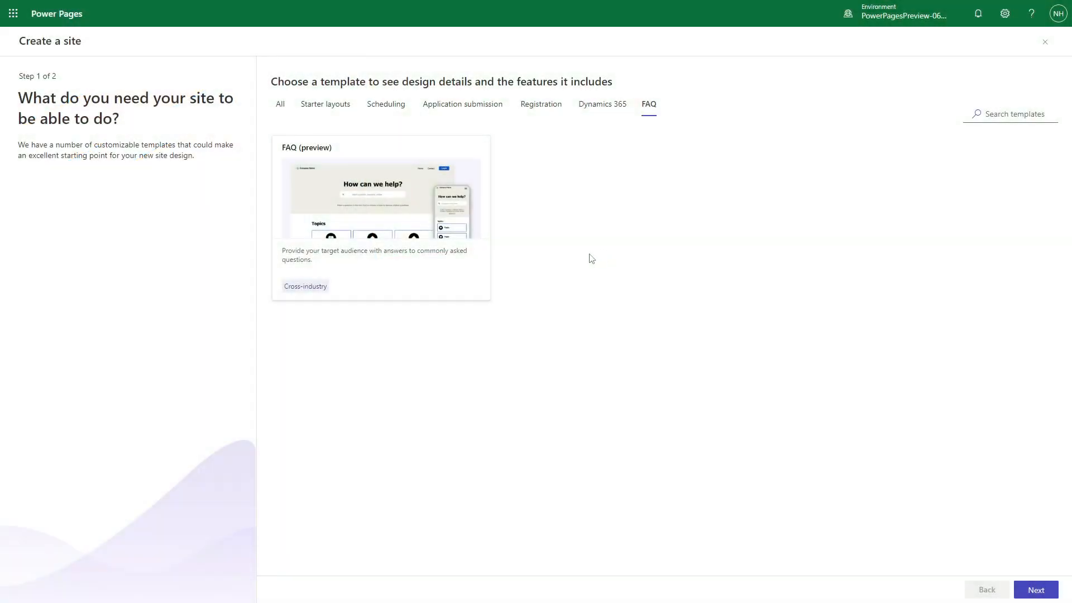
# Step: Preview the FAQ template's slides: help home, Getting started topic page and sample password article
pyautogui.click(380, 199)
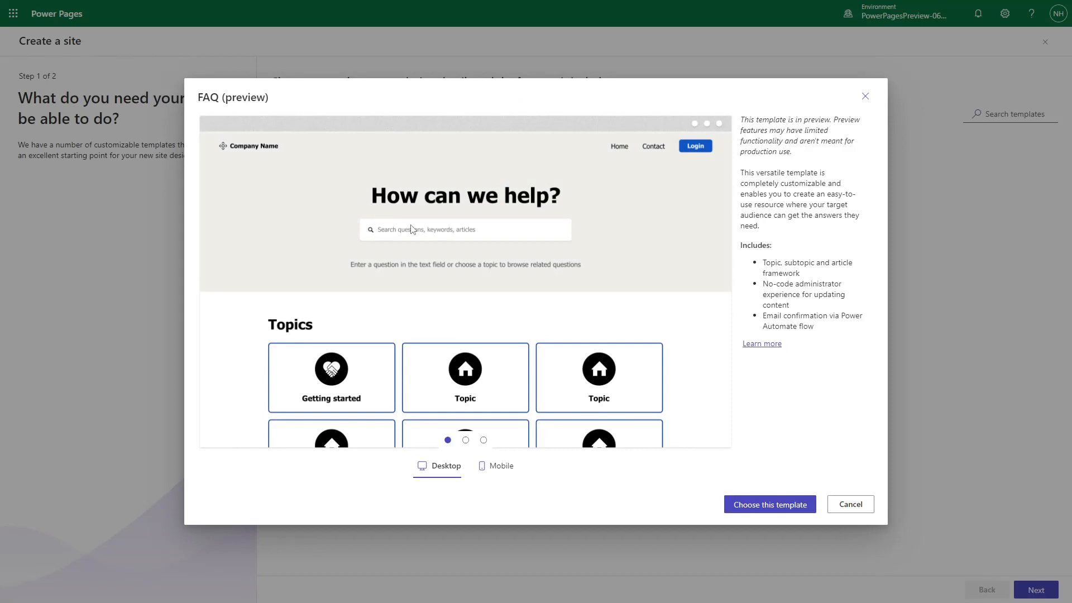
pyautogui.moveTo(712, 480)
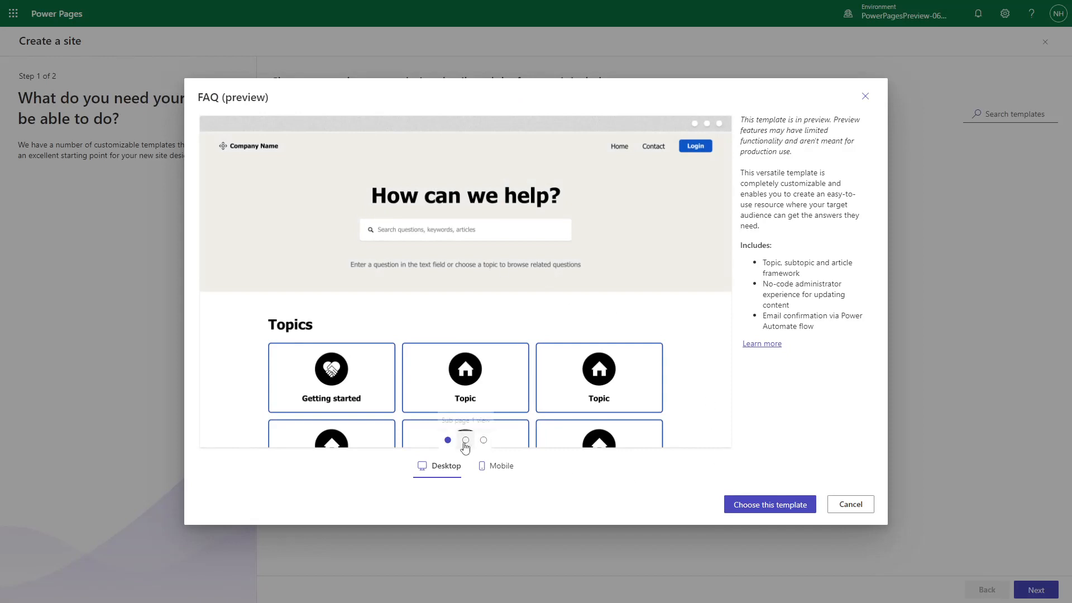
pyautogui.click(465, 440)
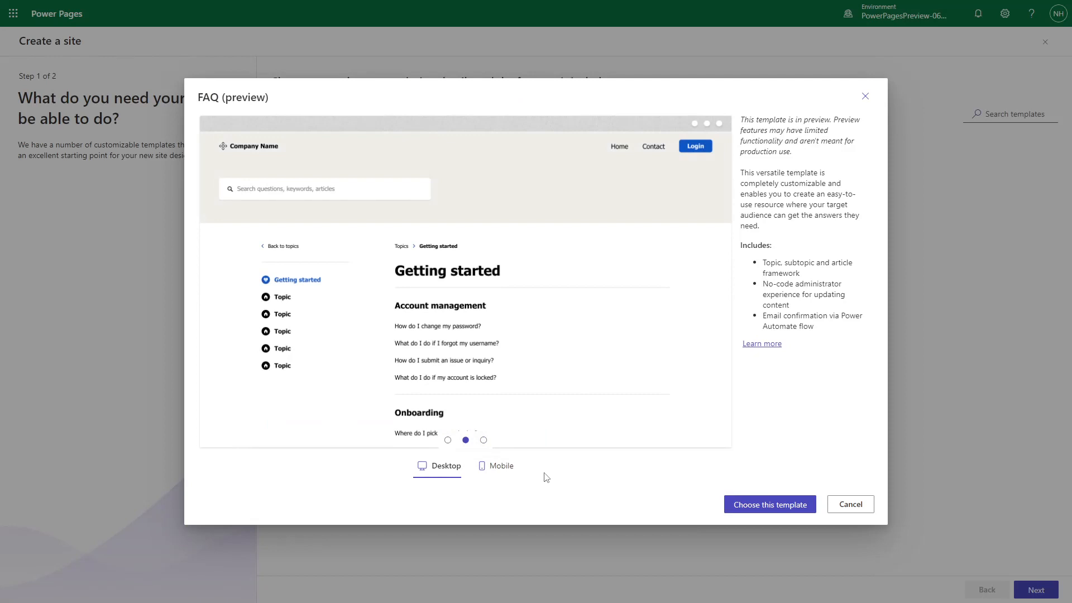
pyautogui.click(482, 440)
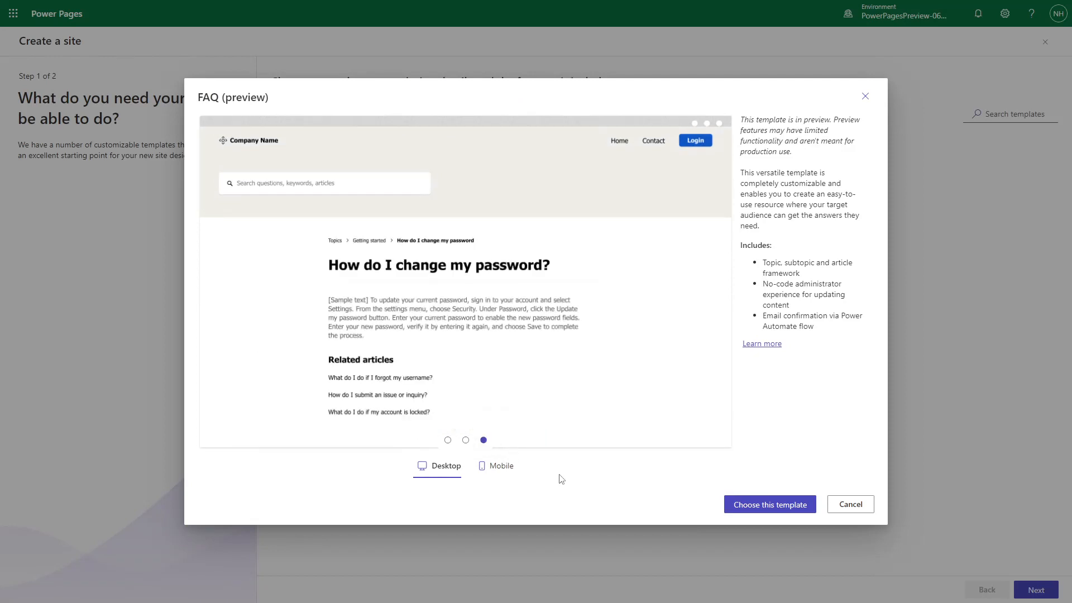
pyautogui.click(768, 503)
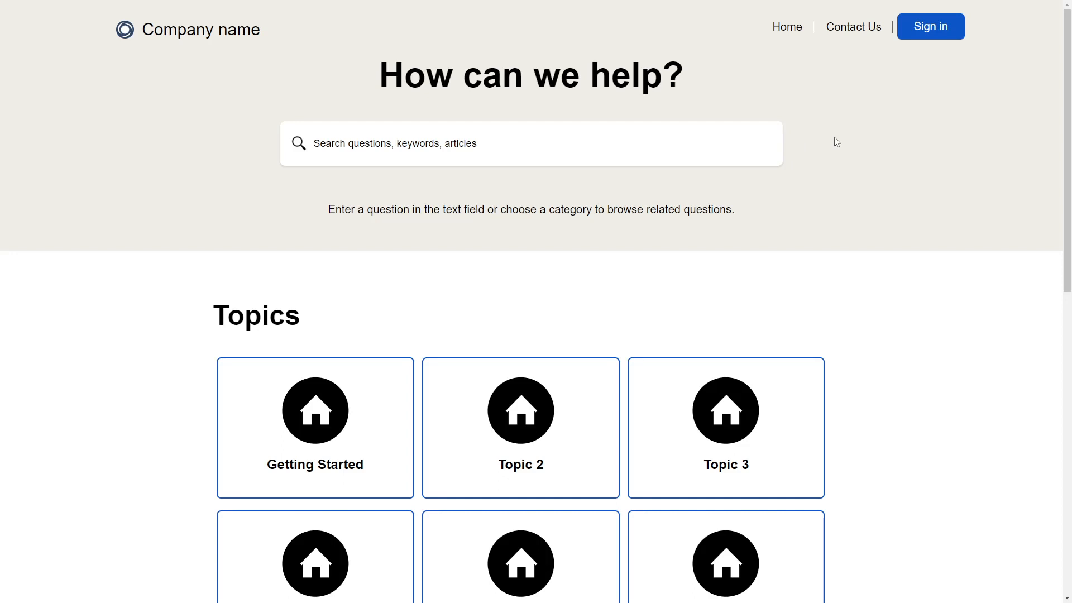
# Step: Search the FAQ site for 'Password' to list the matching articles
pyautogui.click(531, 144)
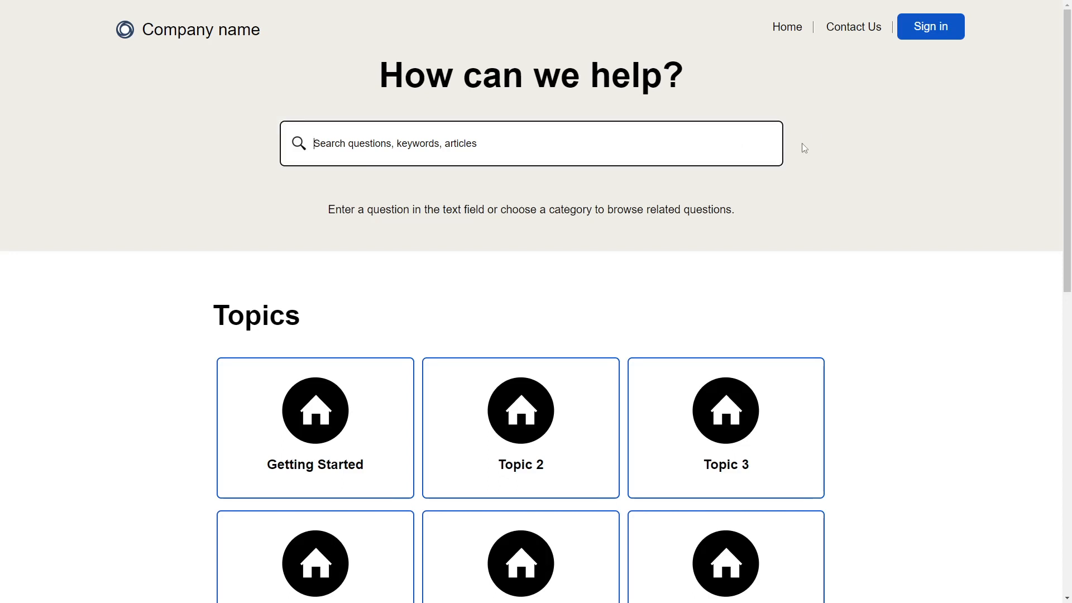
pyautogui.write('Password')
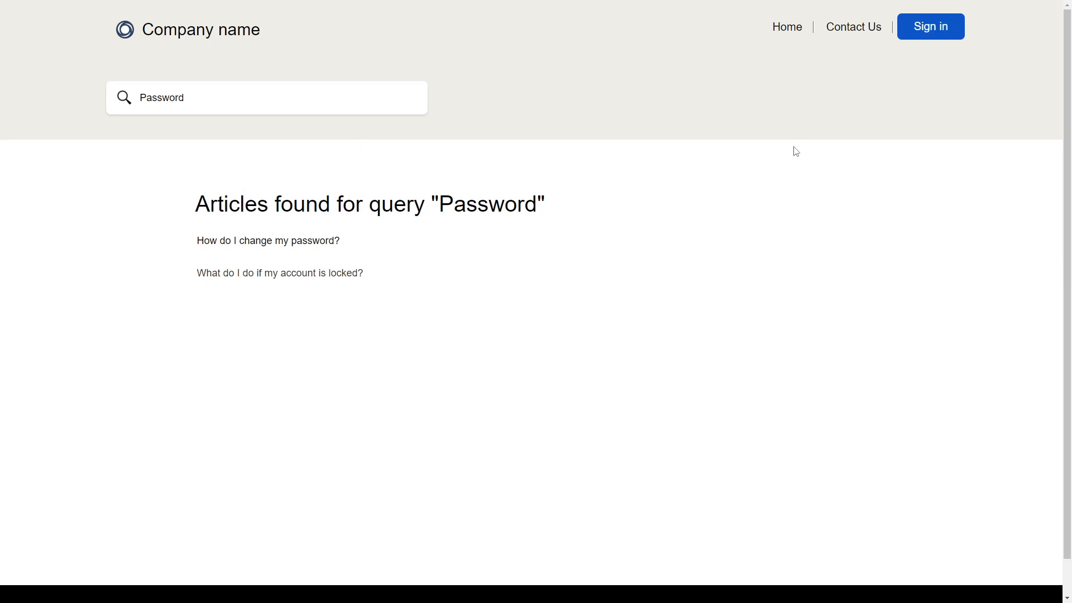
pyautogui.moveTo(590, 215)
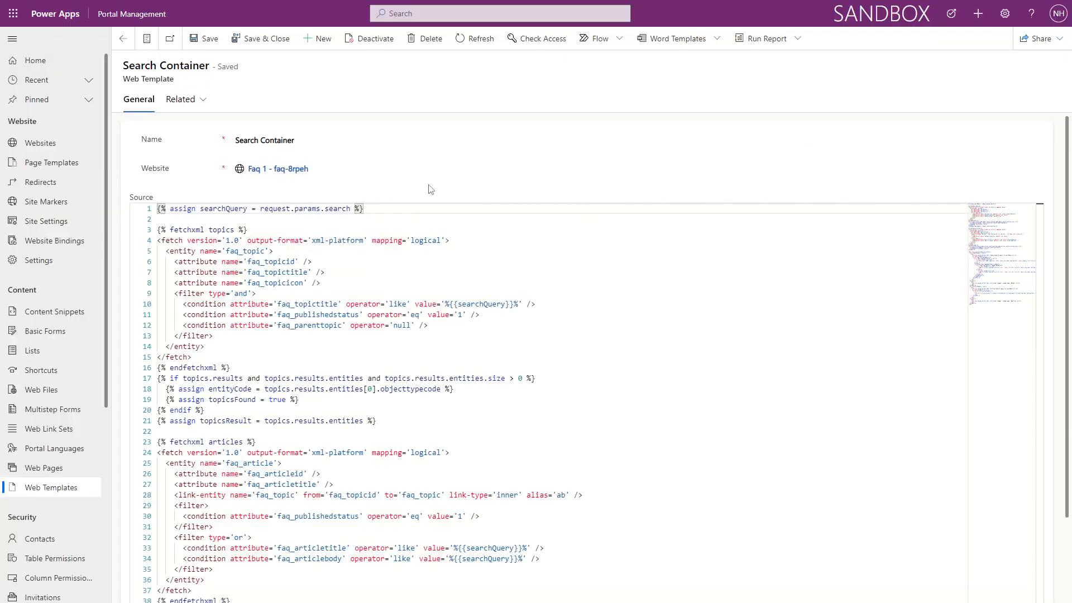
pyautogui.moveTo(556, 248)
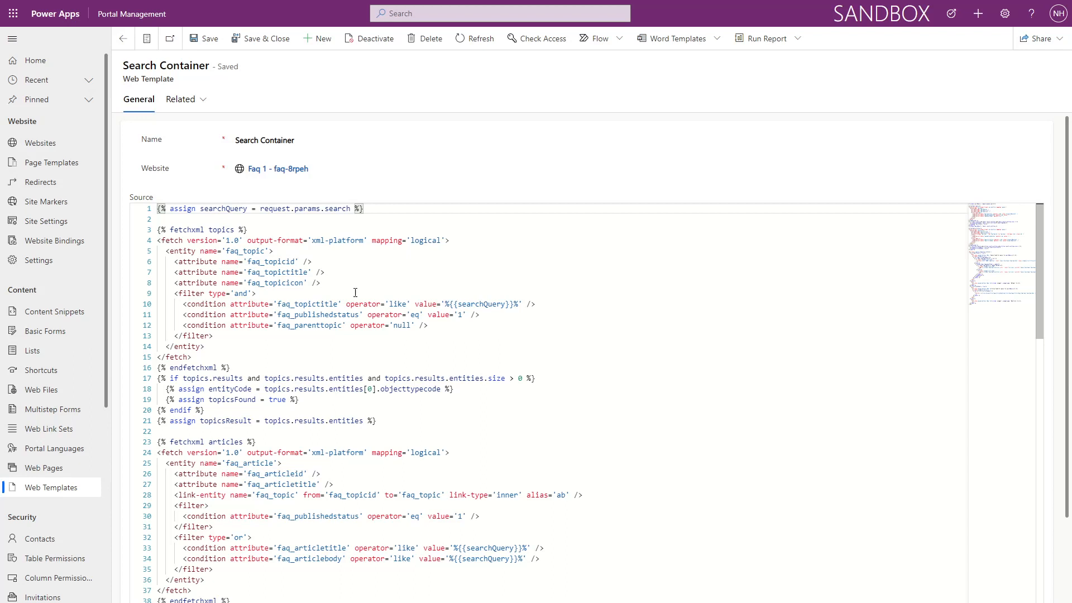
# Step: Open the Search Container web template record to view its search query source
pyautogui.doubleClick(307, 304)
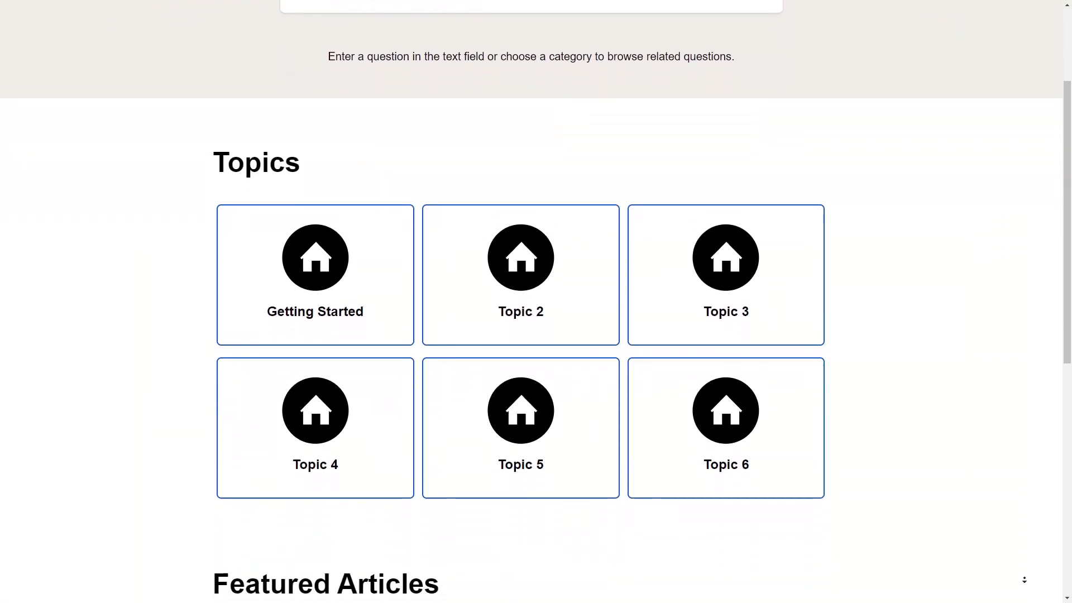
# Step: Scroll the home page down to the Topics tiles (Getting Started, Topics 2-6)
pyautogui.scroll(-3)
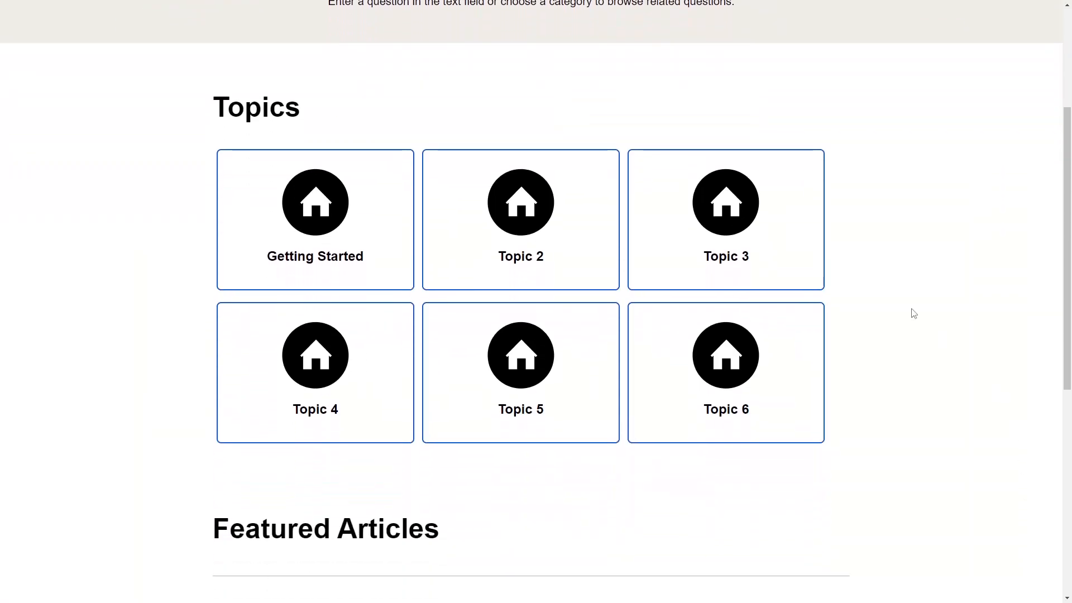
pyautogui.moveTo(916, 303)
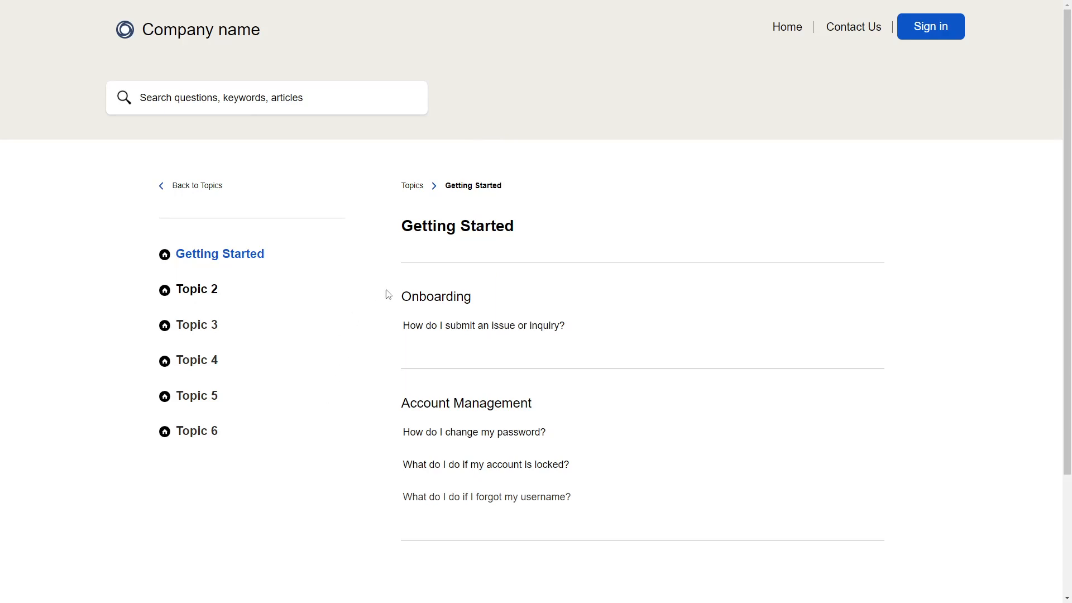
pyautogui.moveTo(374, 293)
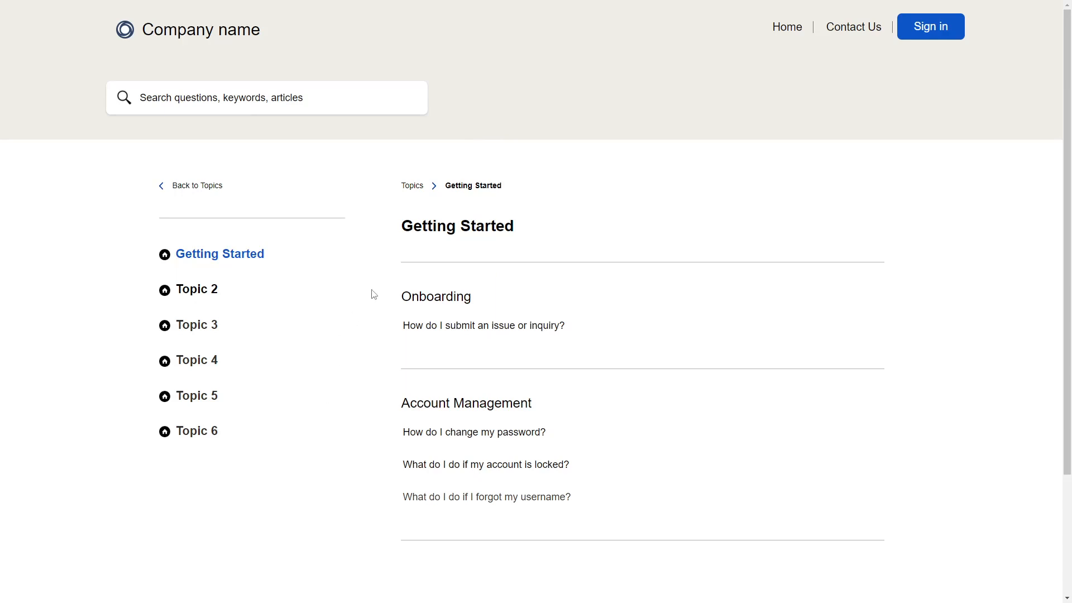
pyautogui.moveTo(360, 403)
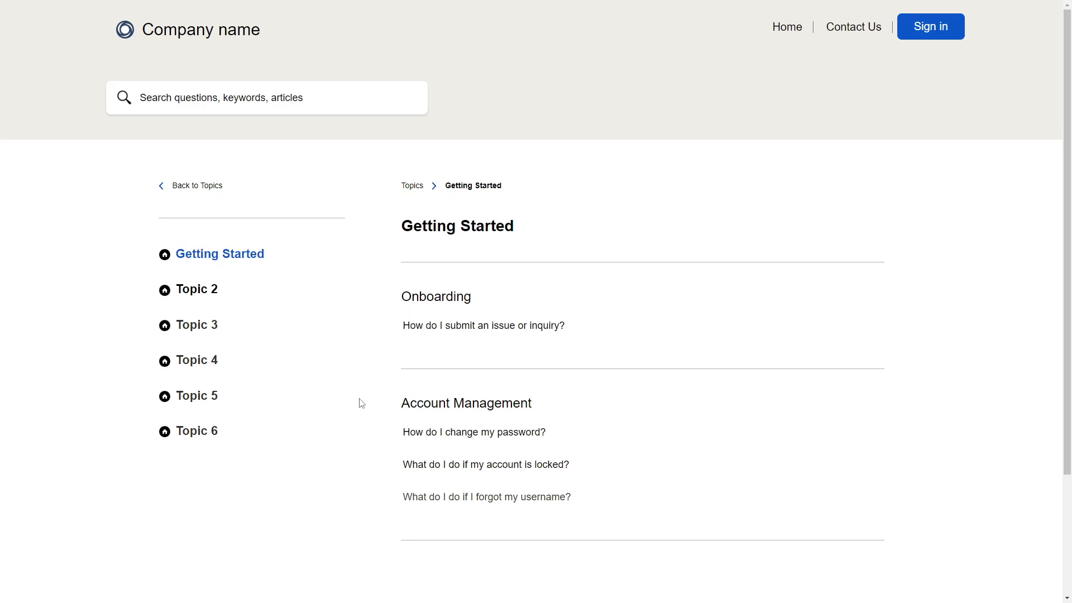
pyautogui.moveTo(383, 404)
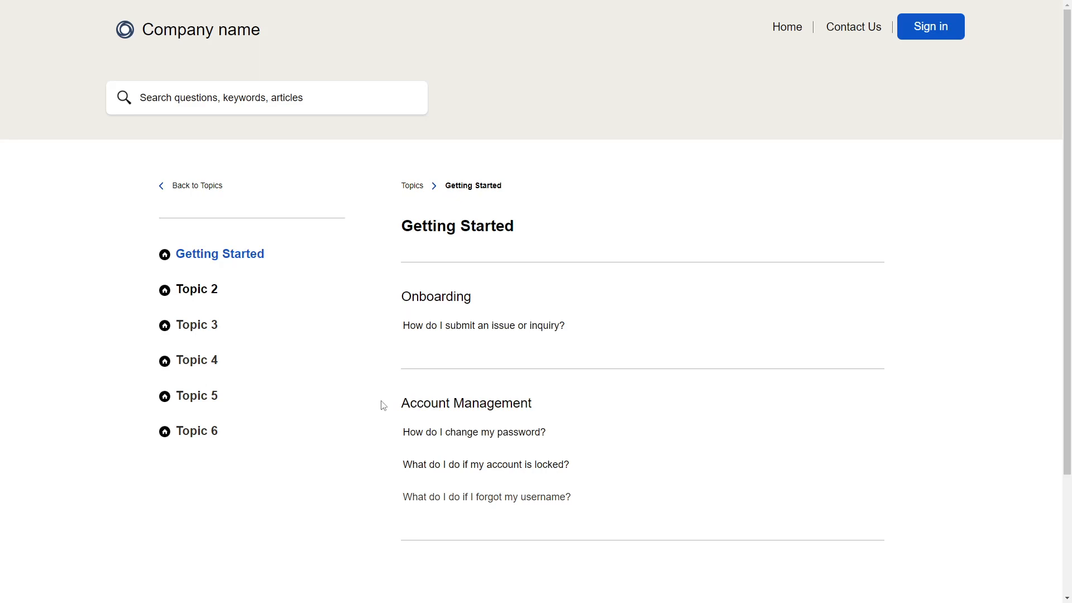
# Step: Return from the Getting Started topic page to the FAQ home page via Home
pyautogui.click(197, 186)
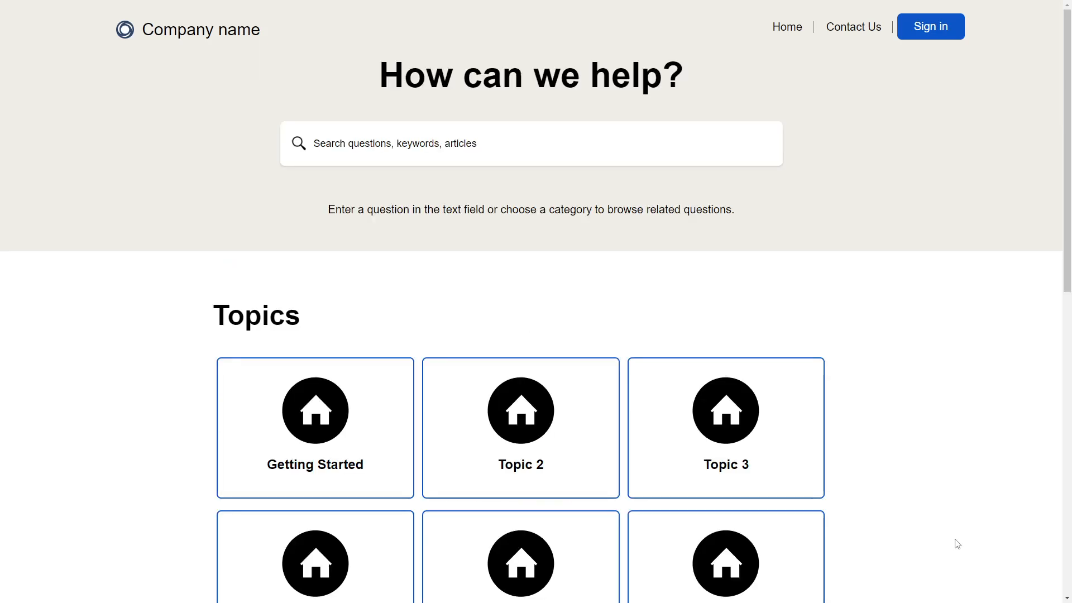
# Step: Scroll to Featured Articles and open the 'How do I change my password?' article
pyautogui.scroll(-3)
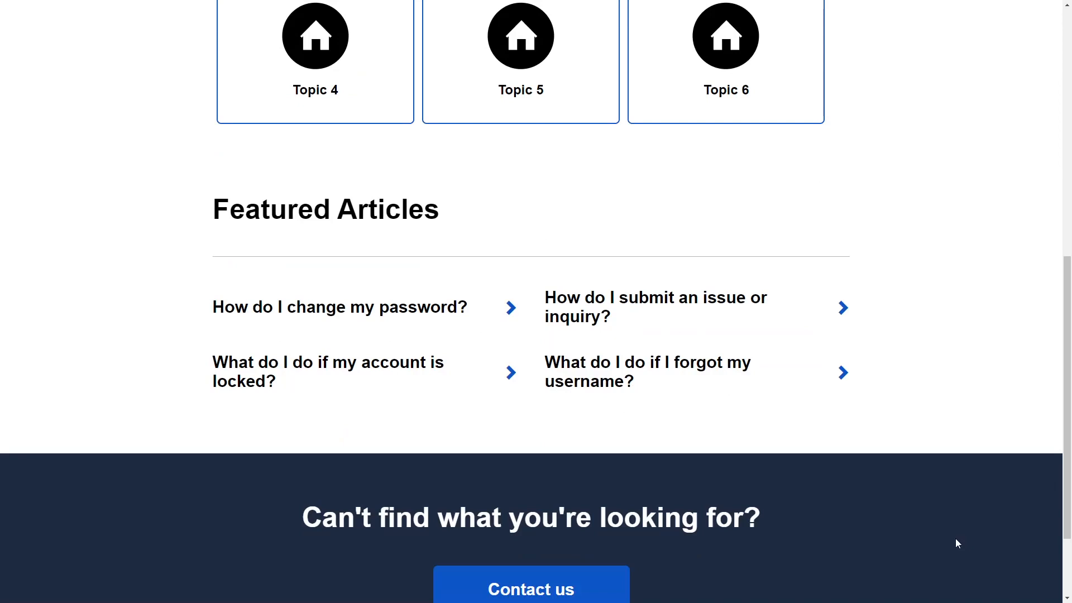
pyautogui.moveTo(826, 211)
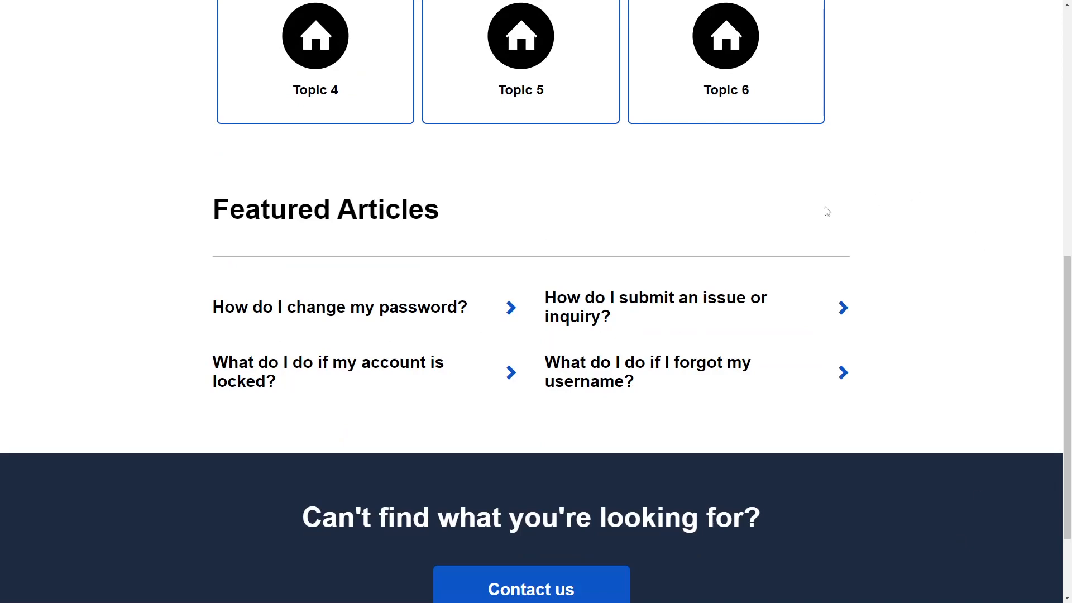
pyautogui.moveTo(912, 211)
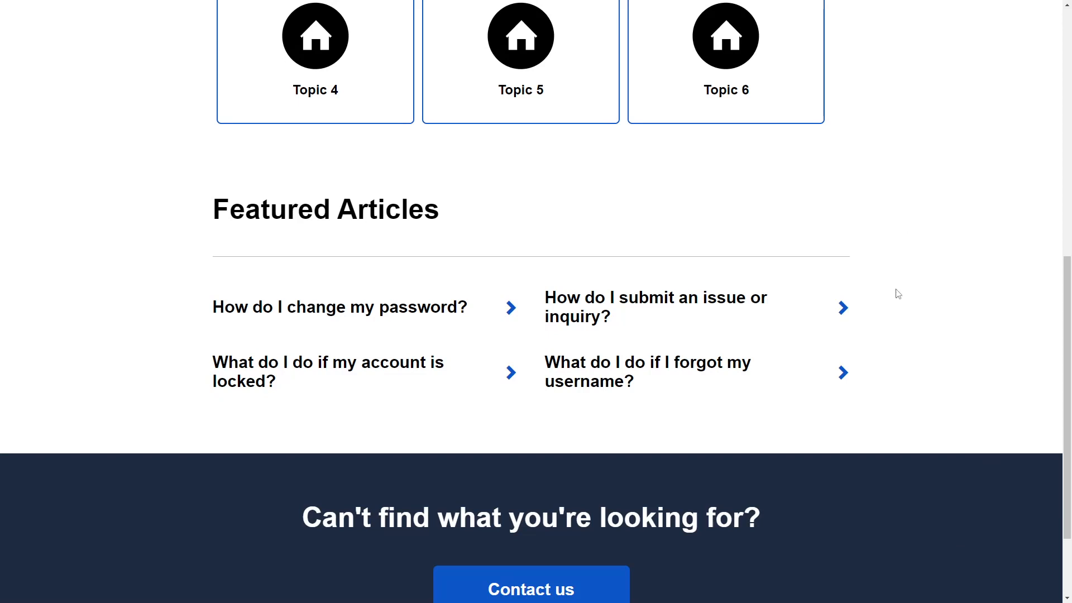
pyautogui.moveTo(856, 276)
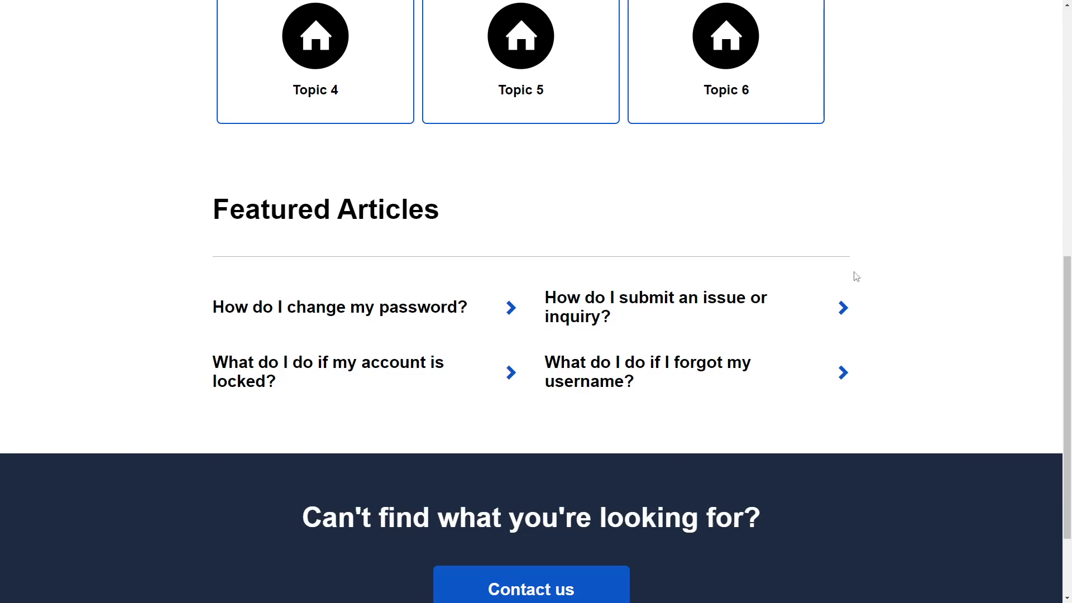
pyautogui.click(339, 307)
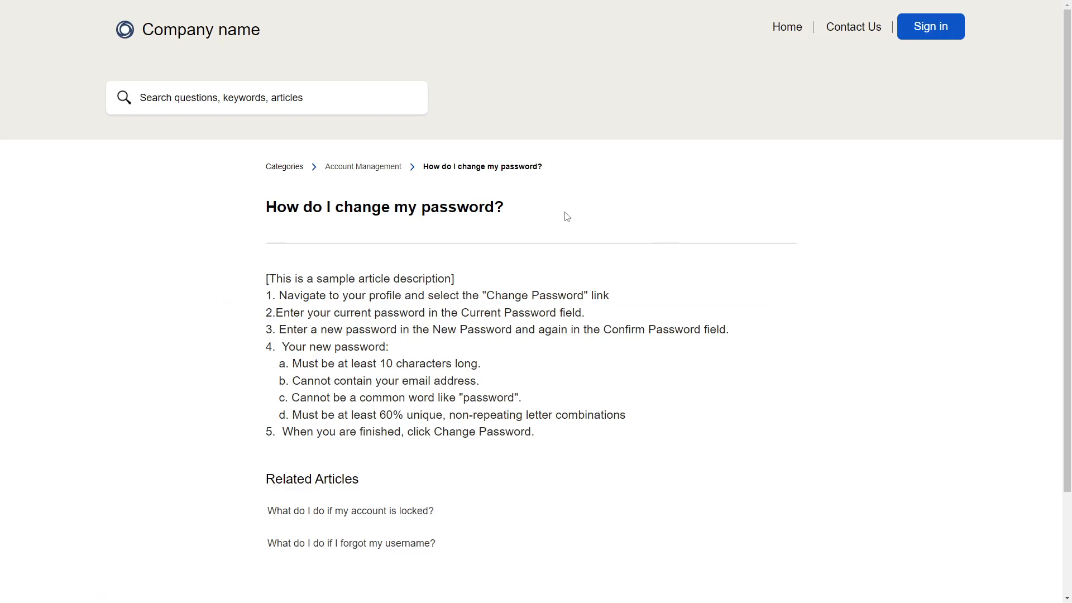
pyautogui.moveTo(803, 336)
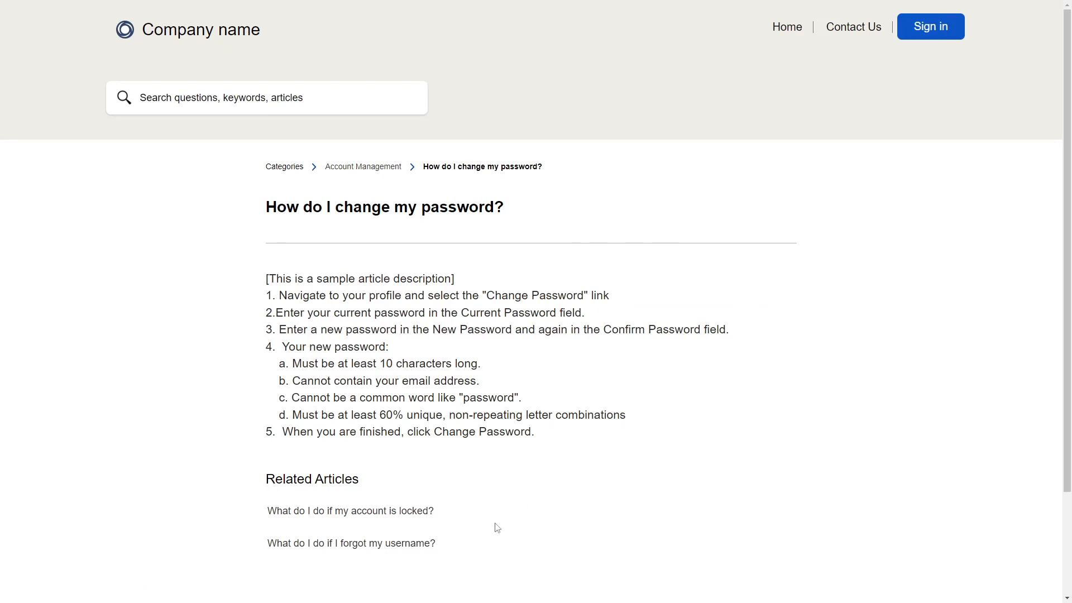
pyautogui.moveTo(480, 551)
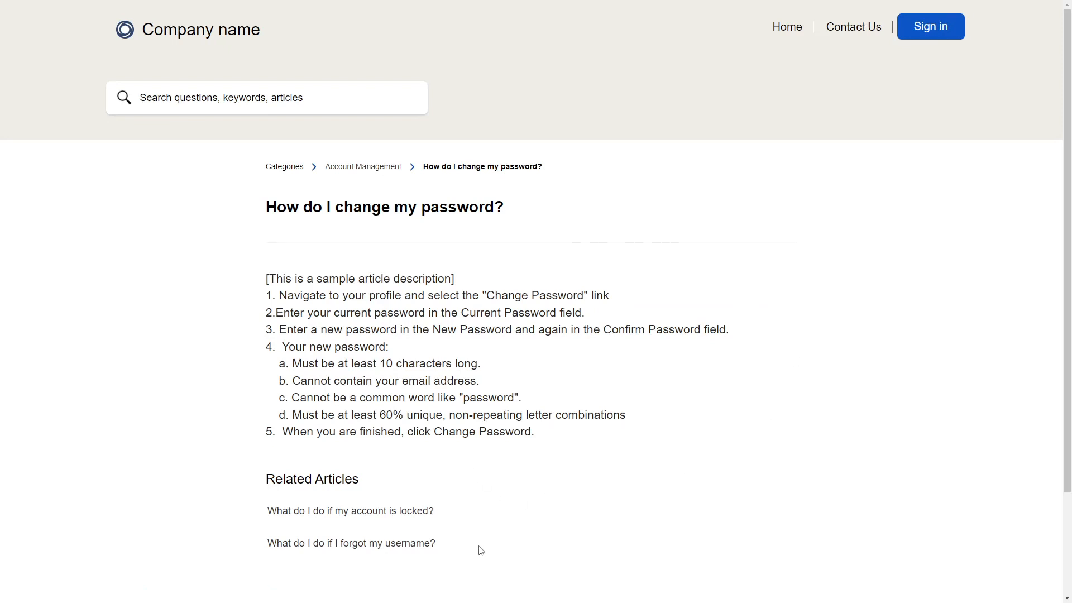
# Step: Scroll to the can't-find prompt and choose Contact us to start the contact email flow
pyautogui.scroll(-3)
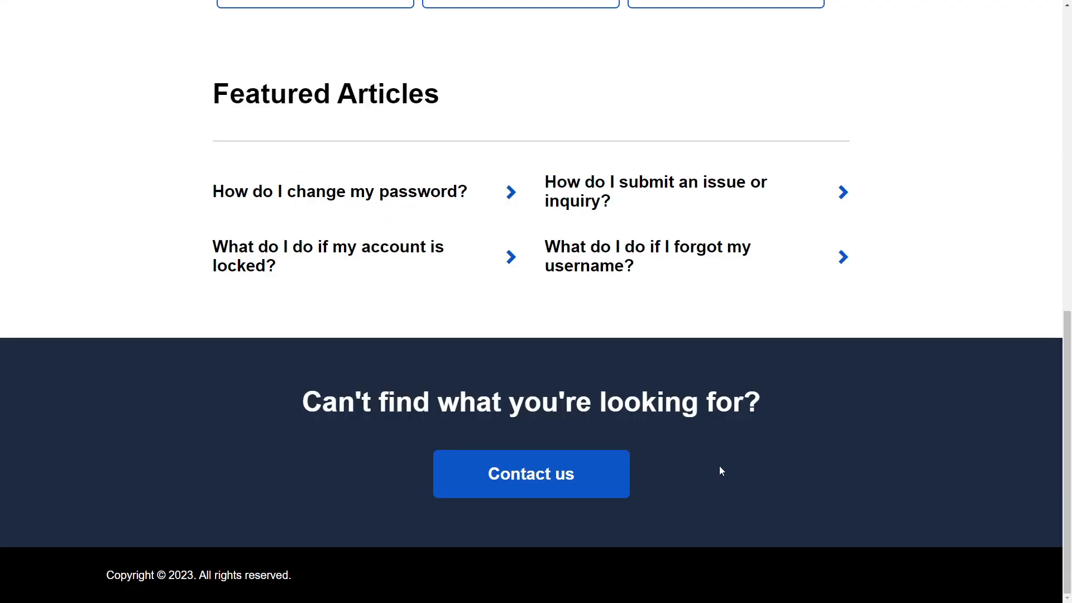
pyautogui.click(531, 473)
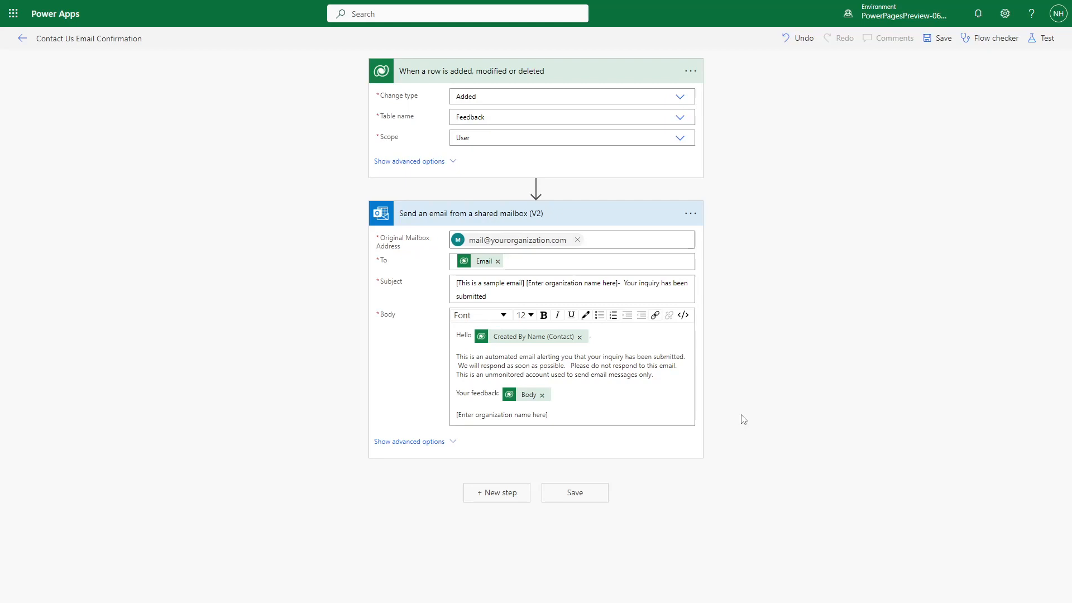
pyautogui.moveTo(748, 422)
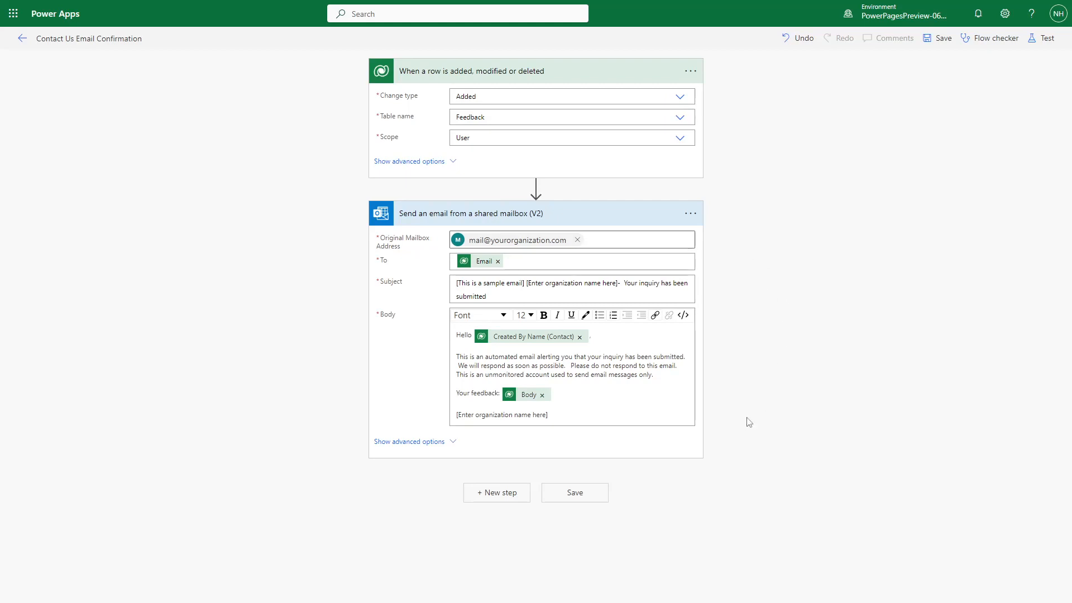